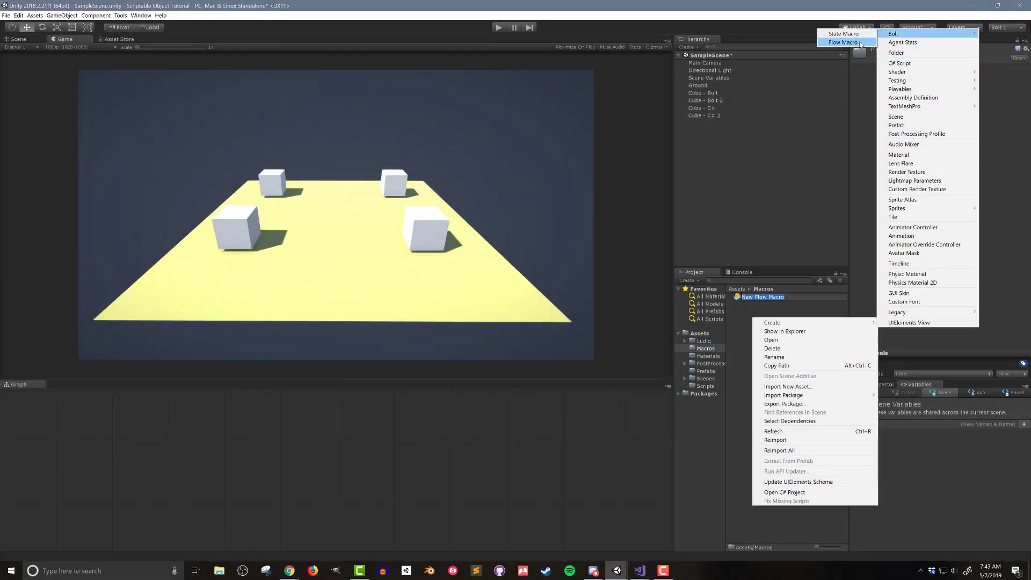
Create a Bolt flow macro named StatsHandler in the Macros folder.
left_click(843, 42)
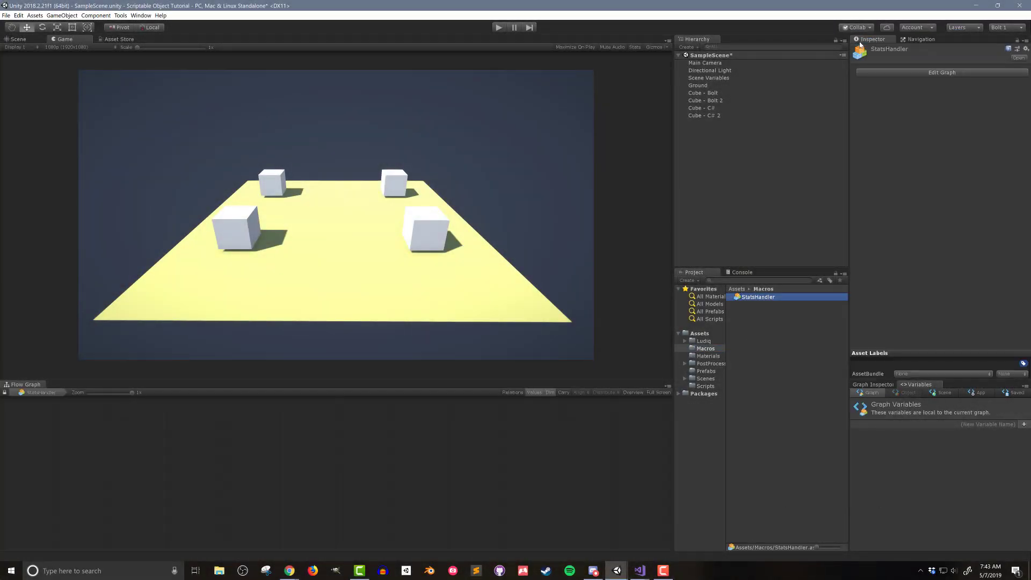
left_click(703, 93)
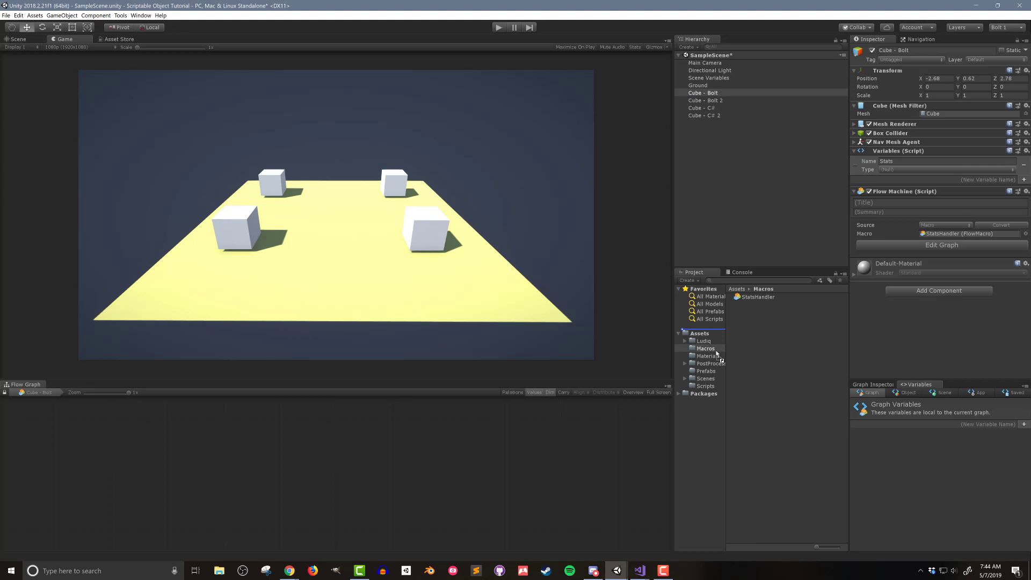
Save Cube - Bolt as a prefab in Prefabs and name its second instance Cube - Bolt 2.
left_click(706, 370)
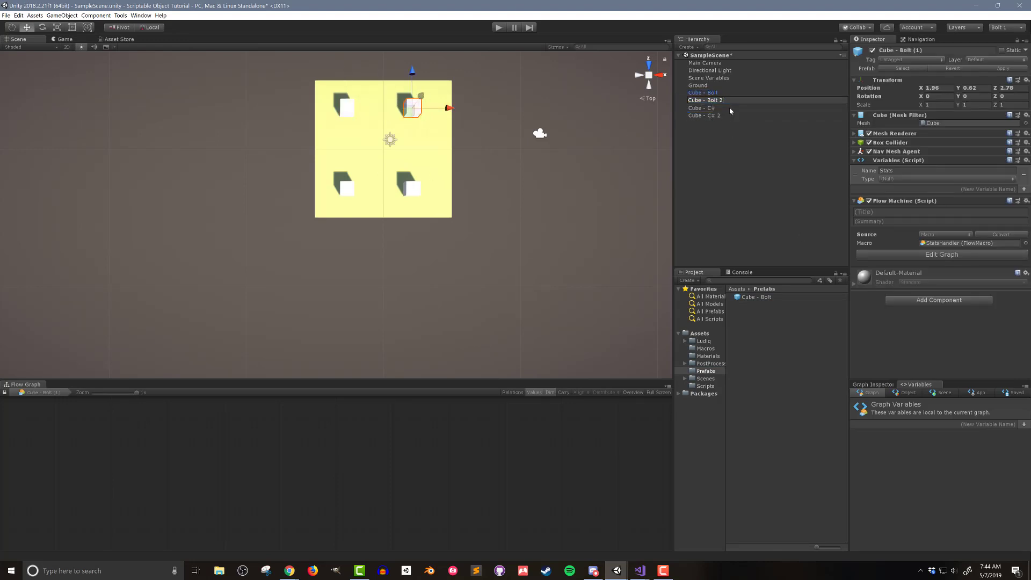
left_click(64, 38)
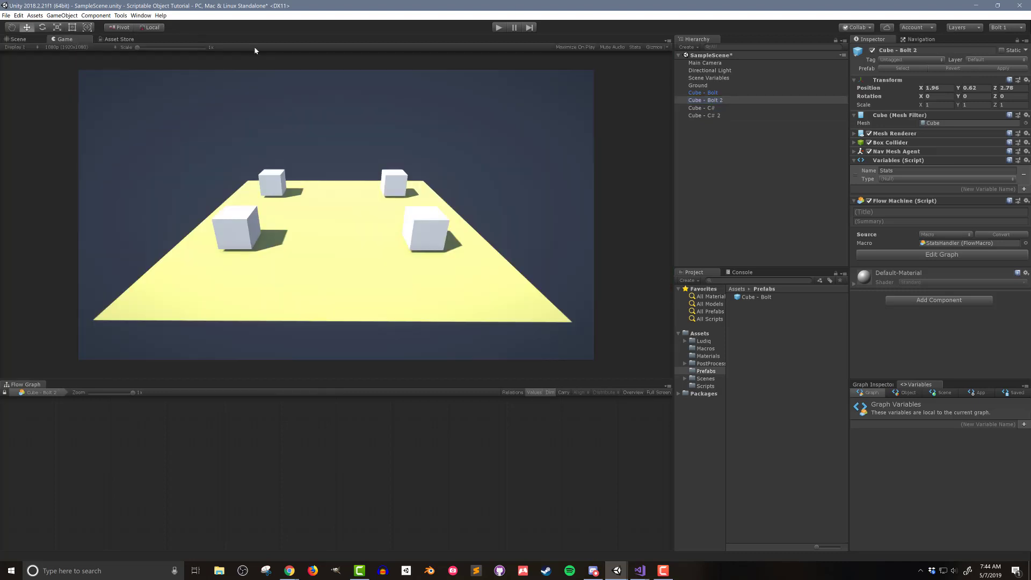
mouse_move(764, 207)
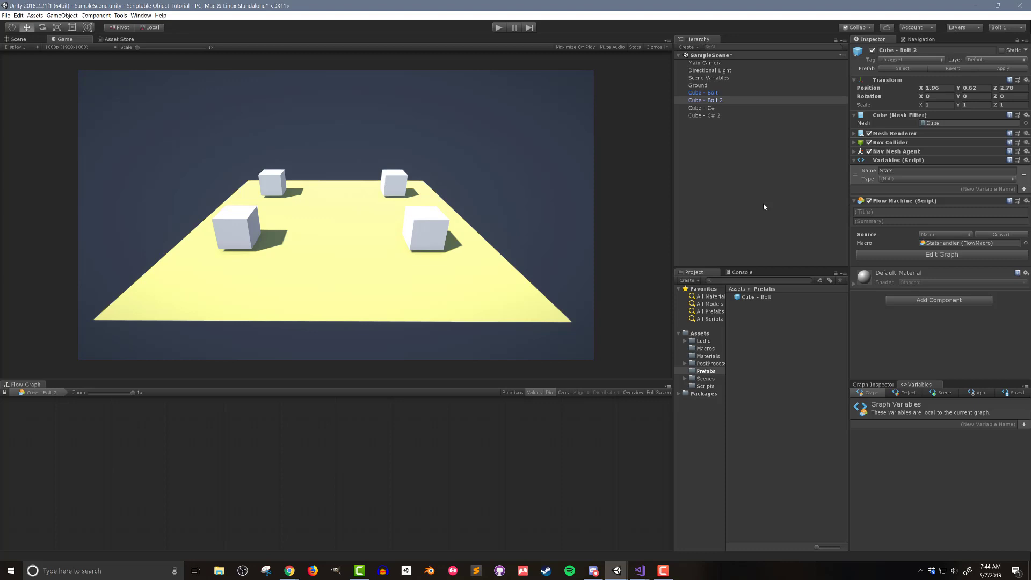
left_click(756, 296)
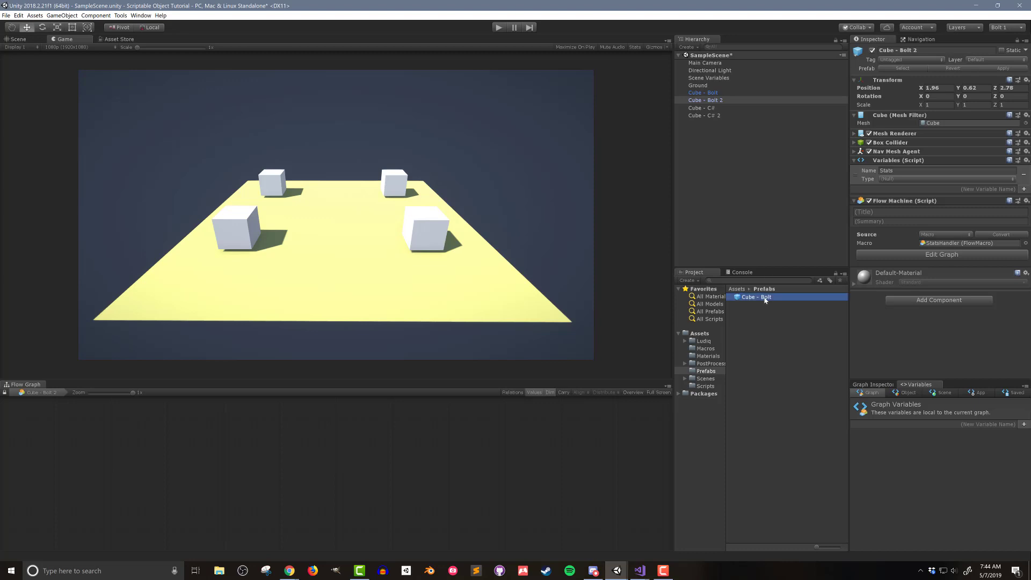
Open the StatsHandler graph and place an On Enable event beside a Stats Get Variable unit.
left_click(756, 296)
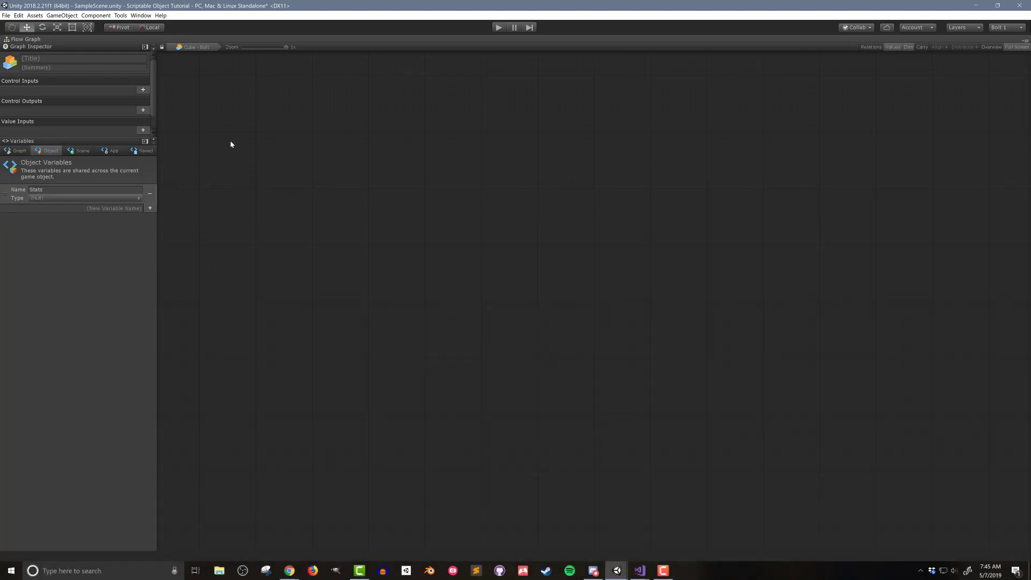
mouse_move(237, 137)
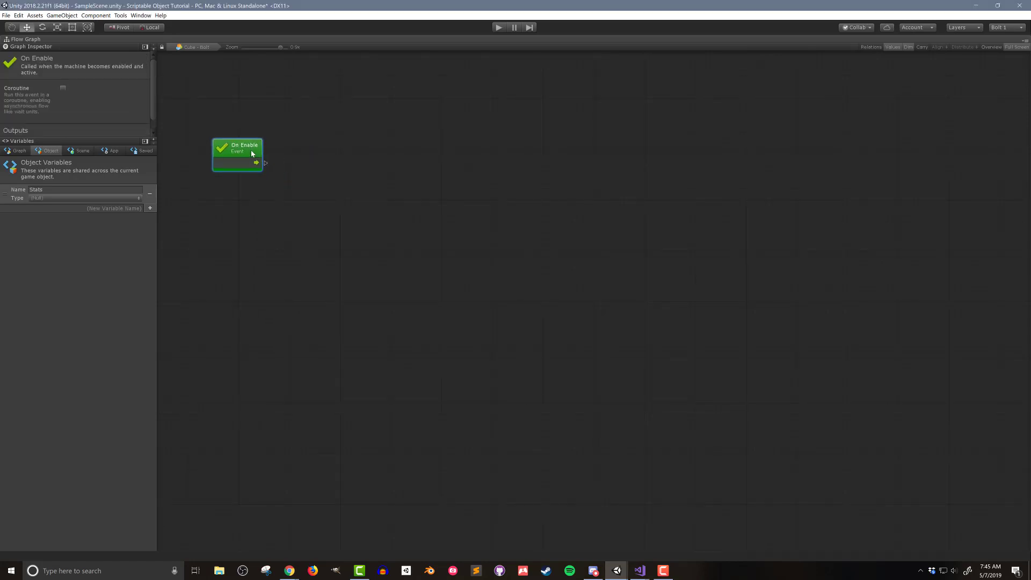
left_click_drag(245, 148, 237, 143)
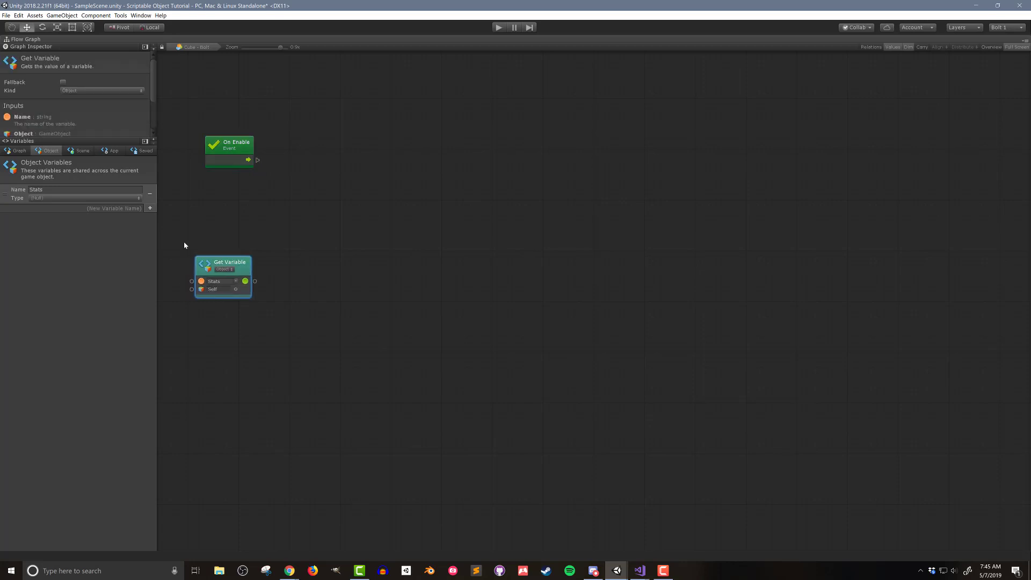
mouse_move(316, 213)
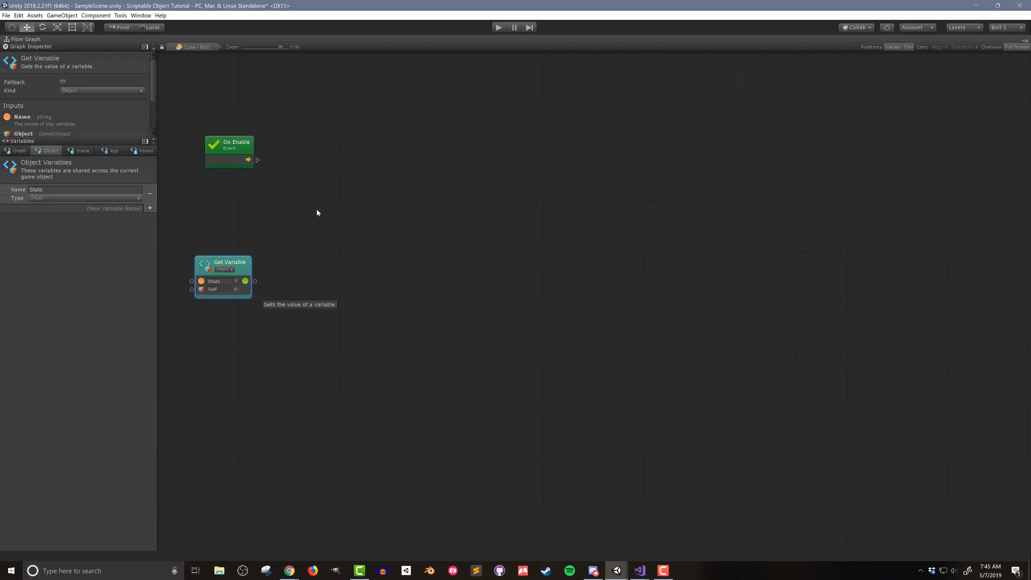
Chain a GameObject name (set) unit after On Enable and add an AgentStats _name getter.
left_click_drag(257, 161, 293, 168)
type("gameobject name")
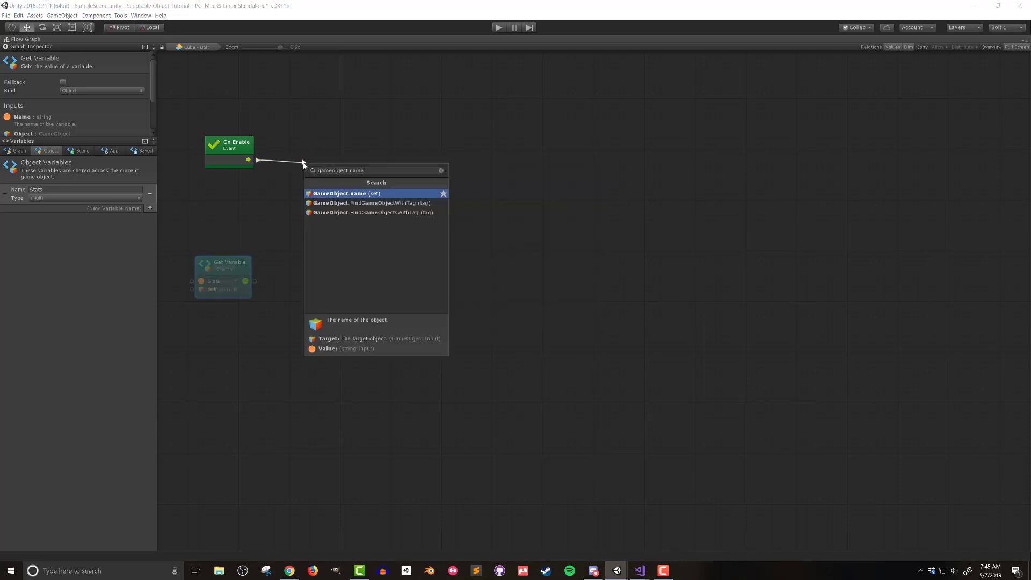
left_click(346, 193)
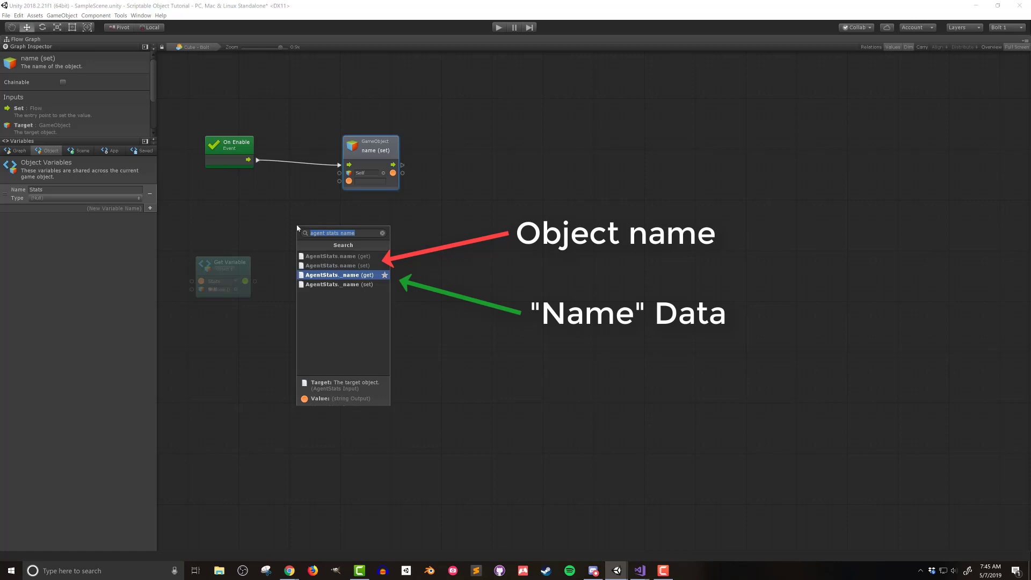
left_click(339, 275)
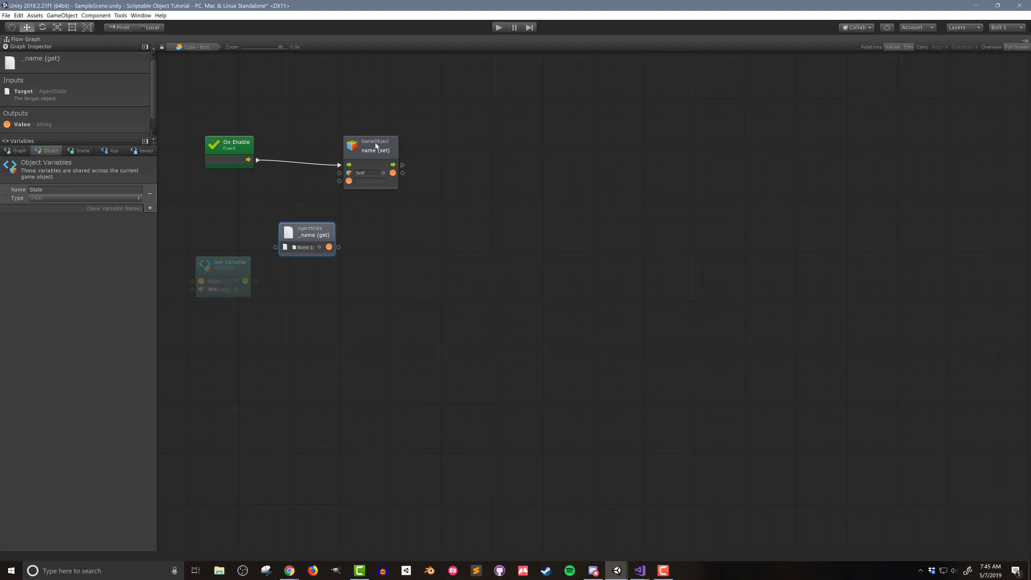
left_click(392, 142)
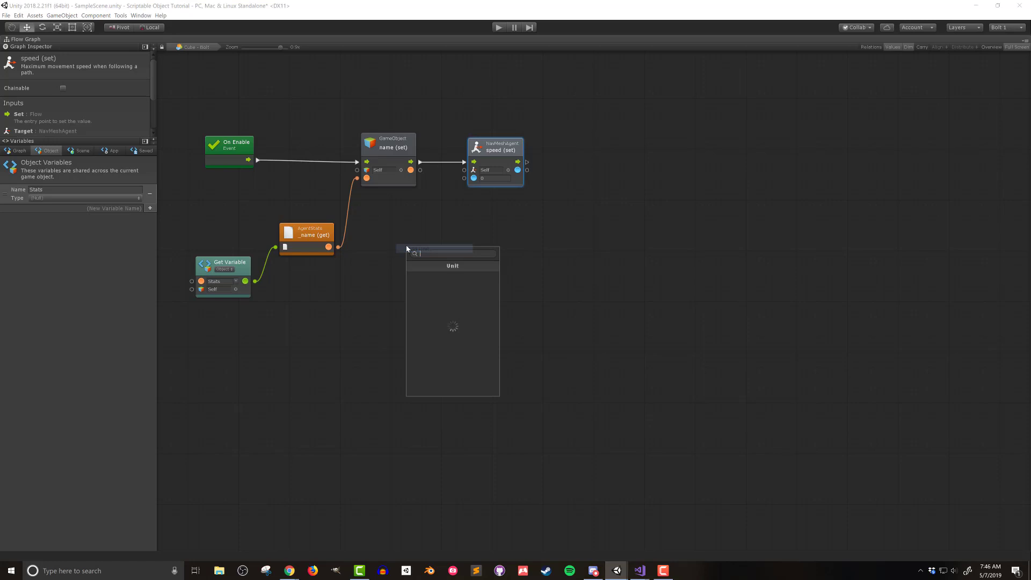
Feed the NavMeshAgent speed setter from an AgentStats speed getter.
type("agent stats speed")
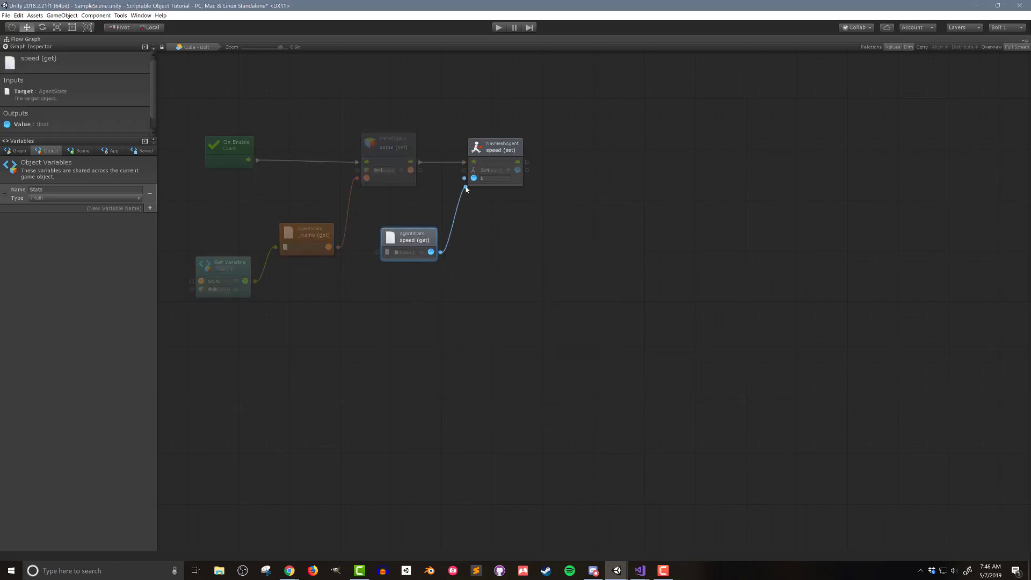
left_click(307, 235)
type("transform local scal")
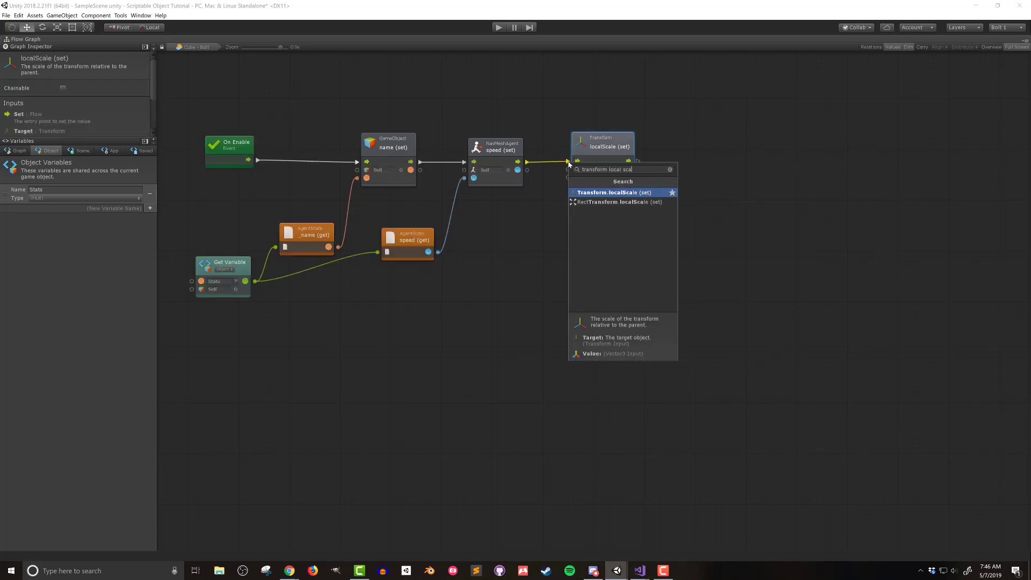
Add a localScale setter fed by a new Vector3 (x, y, z), plus an AgentStats height getter.
left_click(613, 193)
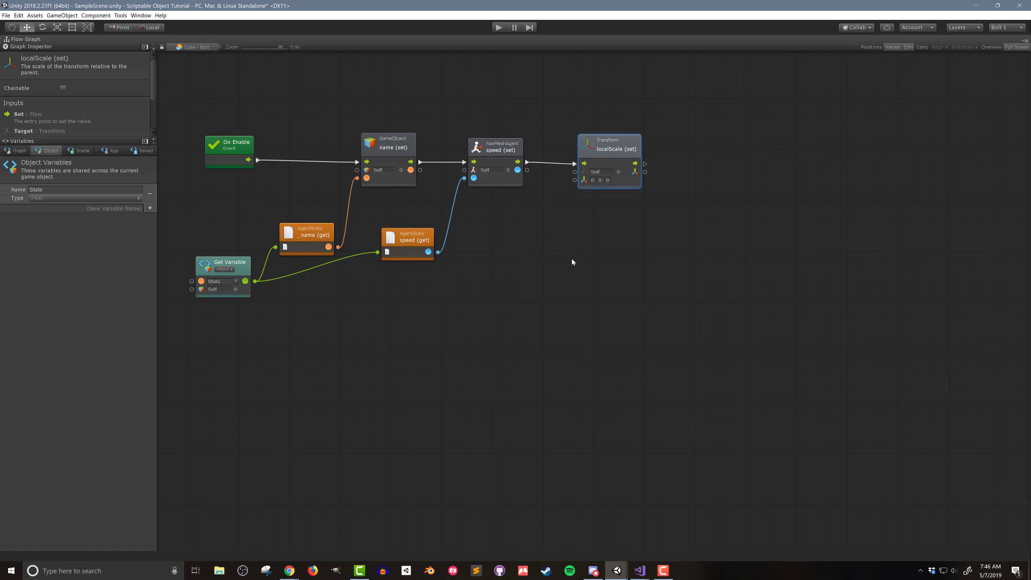
mouse_move(506, 311)
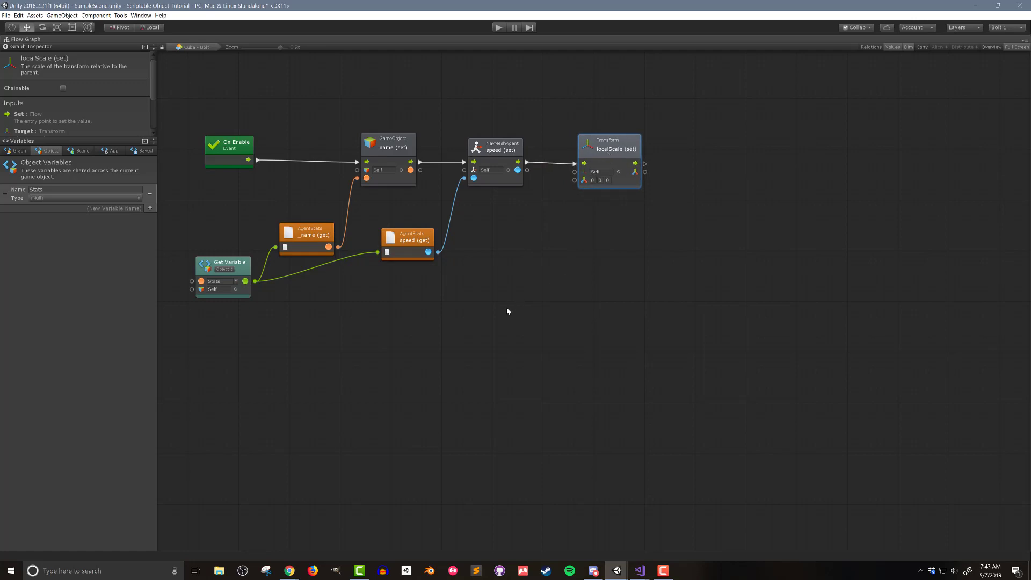
right_click(507, 311)
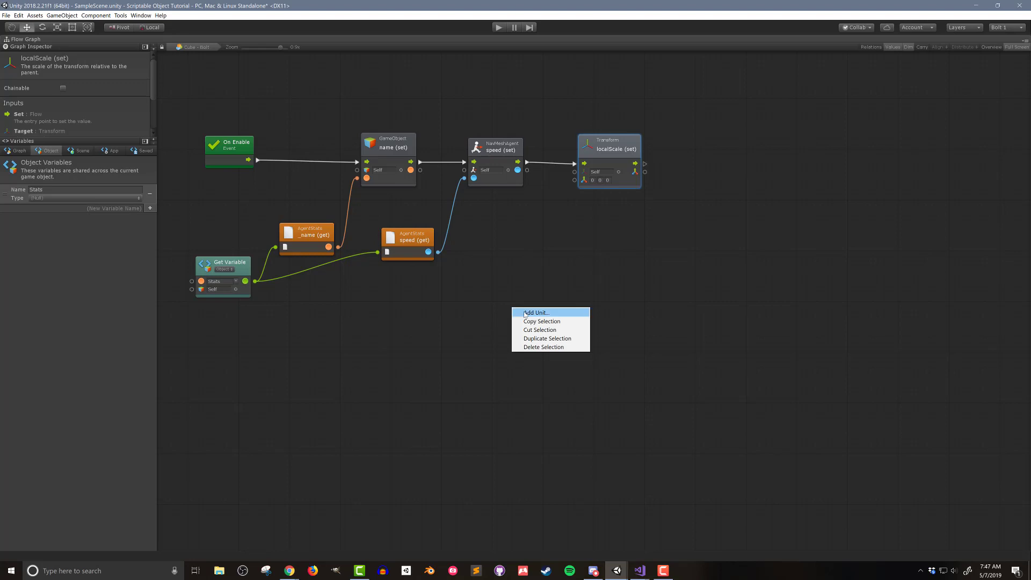
left_click(536, 312)
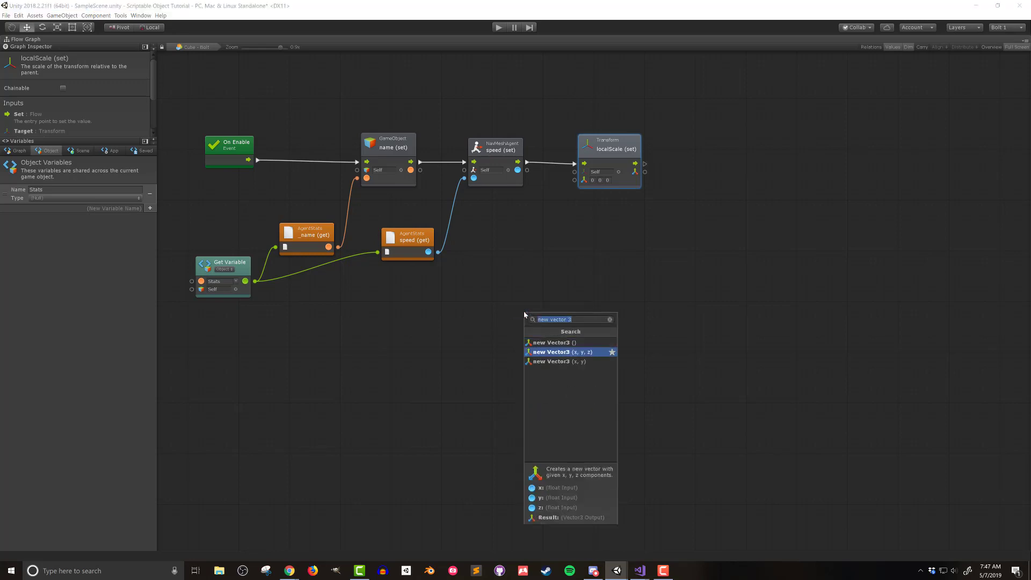
left_click(563, 351)
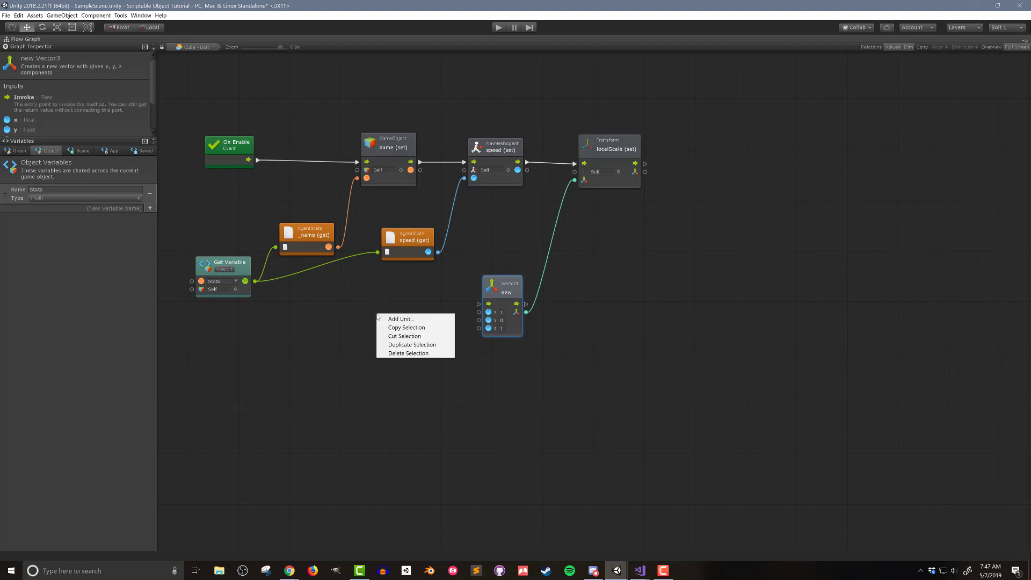
left_click(400, 319)
type("agent stats height")
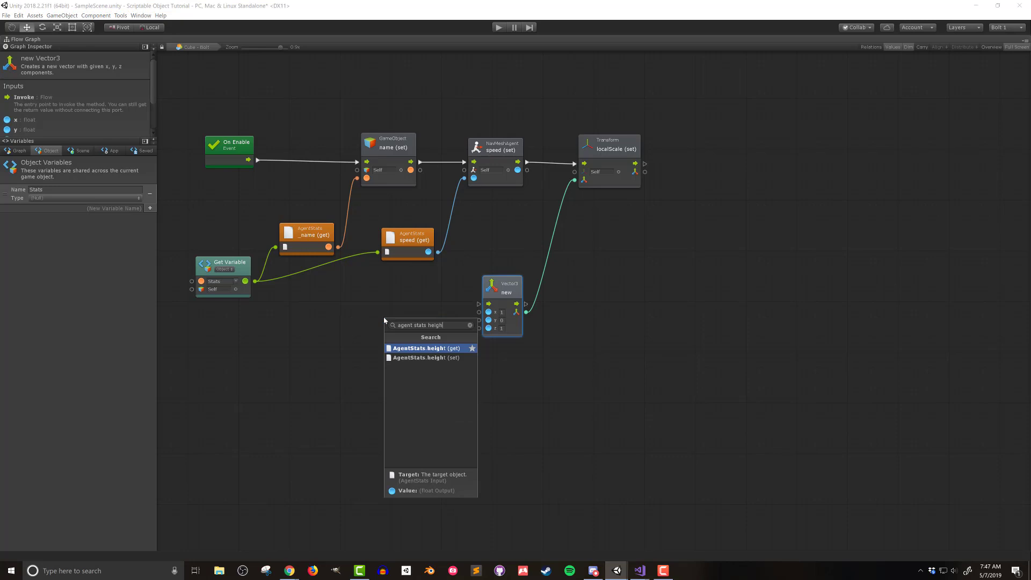
left_click(427, 348)
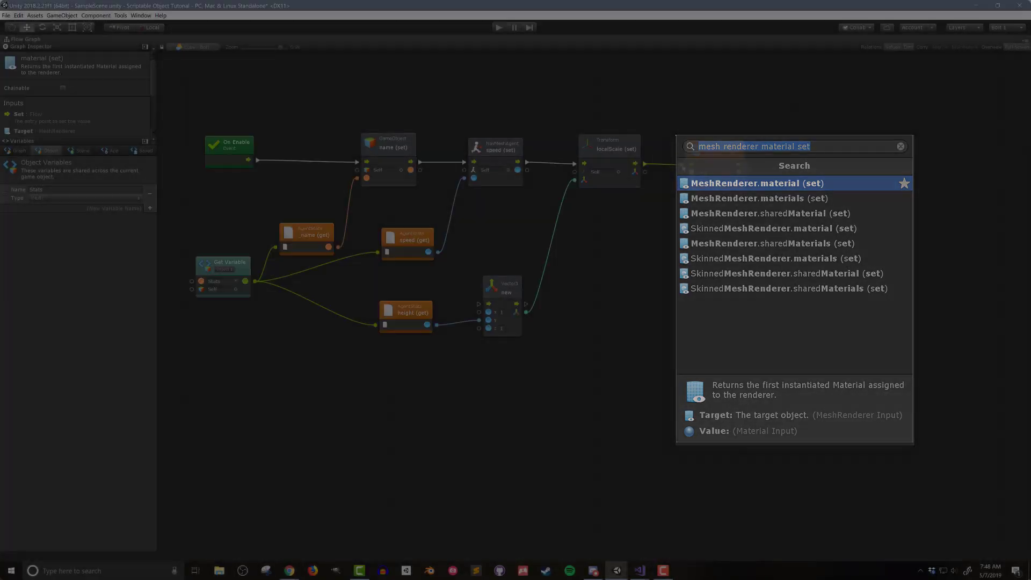
Add a MeshRenderer material (set) unit and an AgentStats color getter to feed it.
left_click(757, 183)
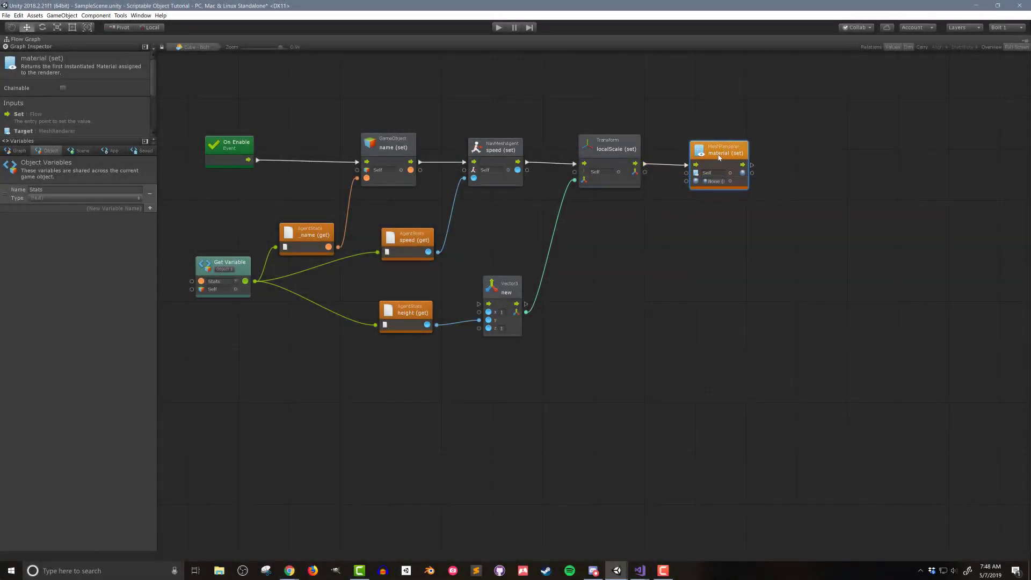
right_click(627, 259)
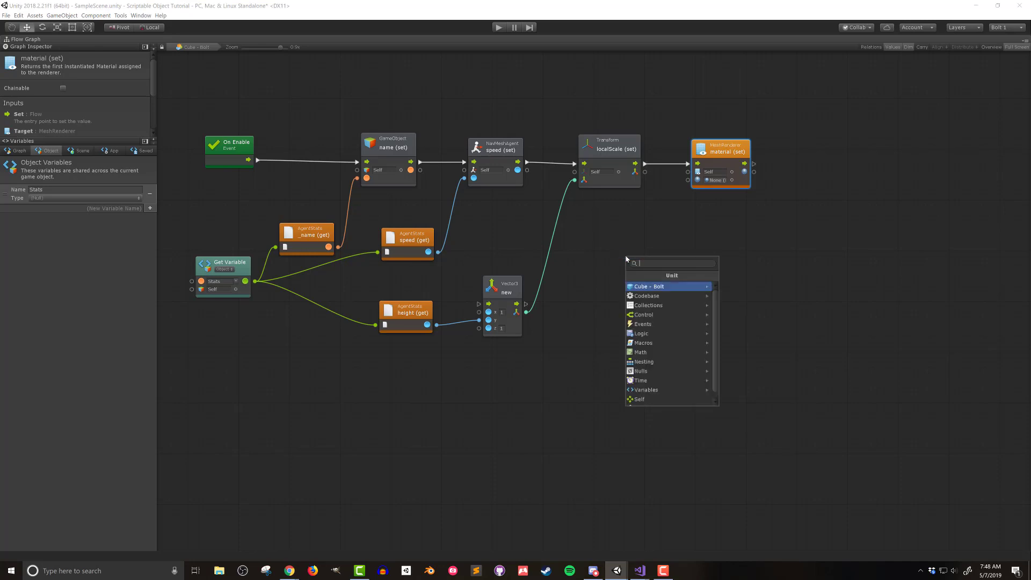
type("agent stats col")
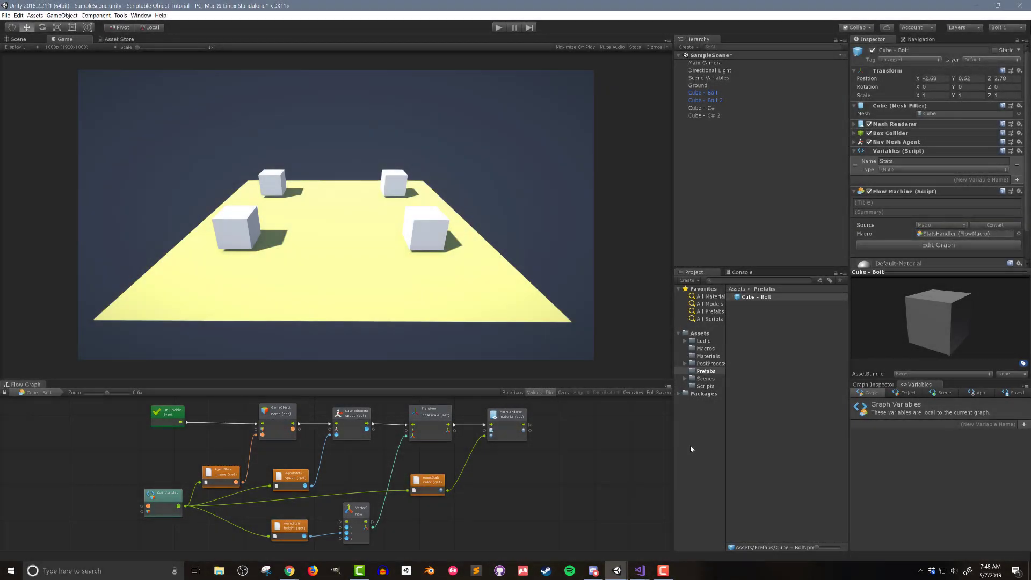
Set the cubes' Stats variables to AgentStats assets Agent Stats 1 and 2, then enter Play mode.
left_click(704, 386)
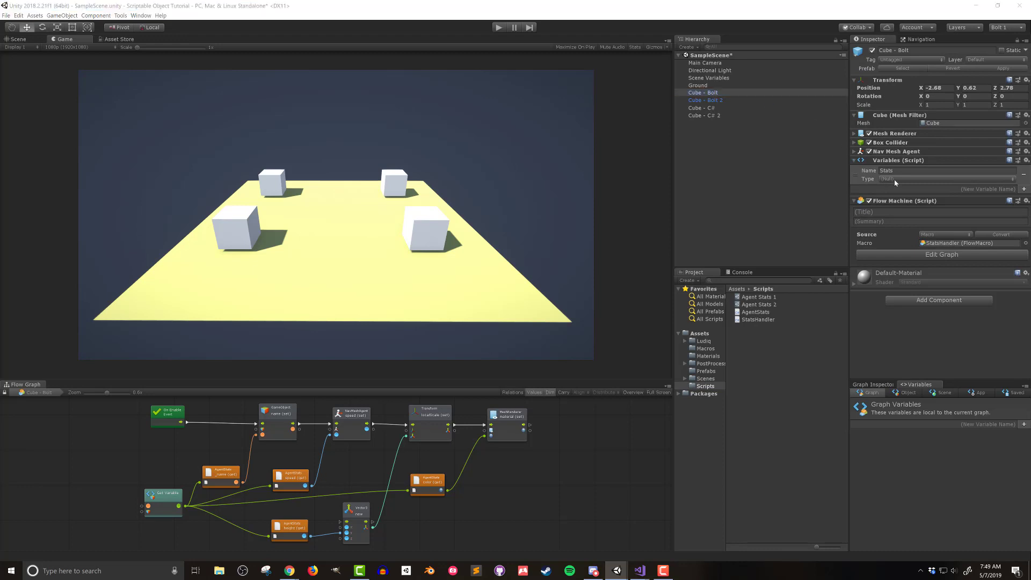
type("agent st")
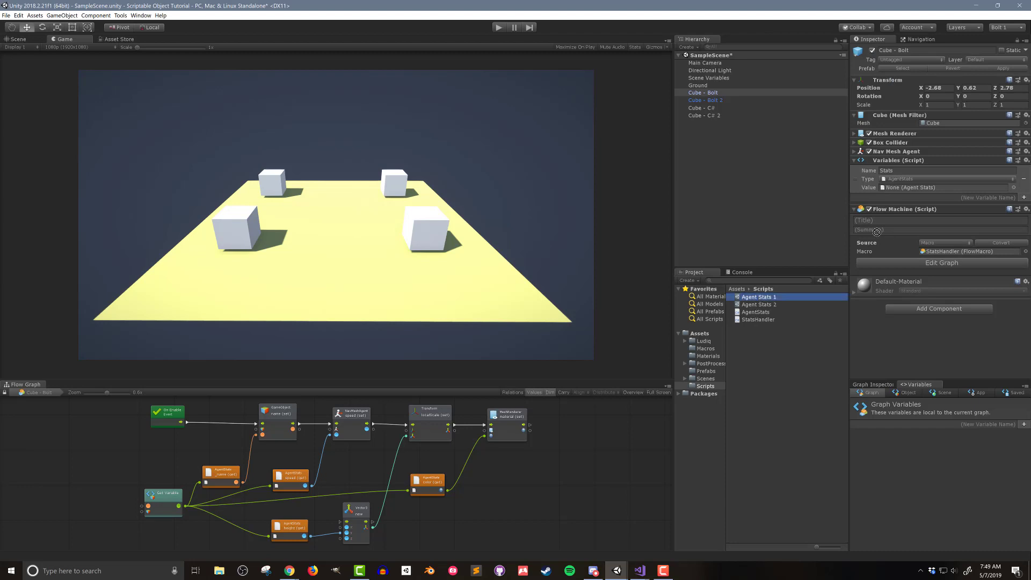
left_click(937, 179)
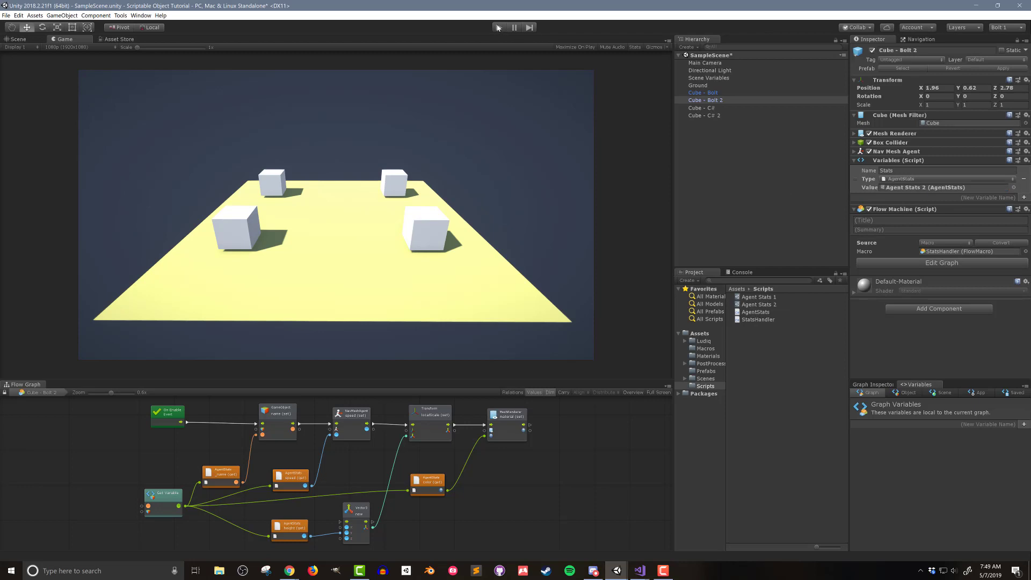
left_click(498, 27)
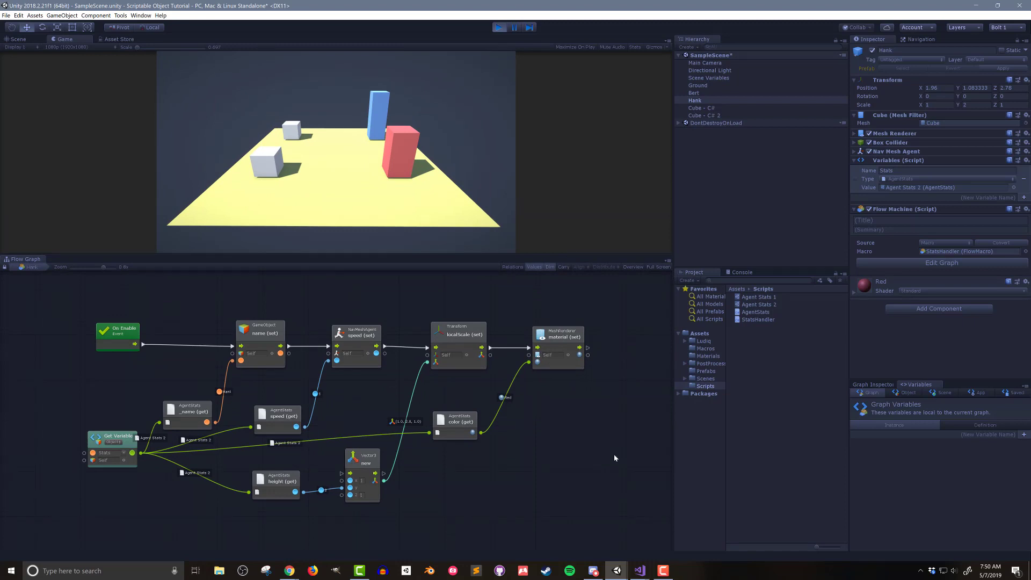
Compare the Nav Mesh Agent speeds of Bert (2) and Hank (5) in play mode.
left_click(694, 93)
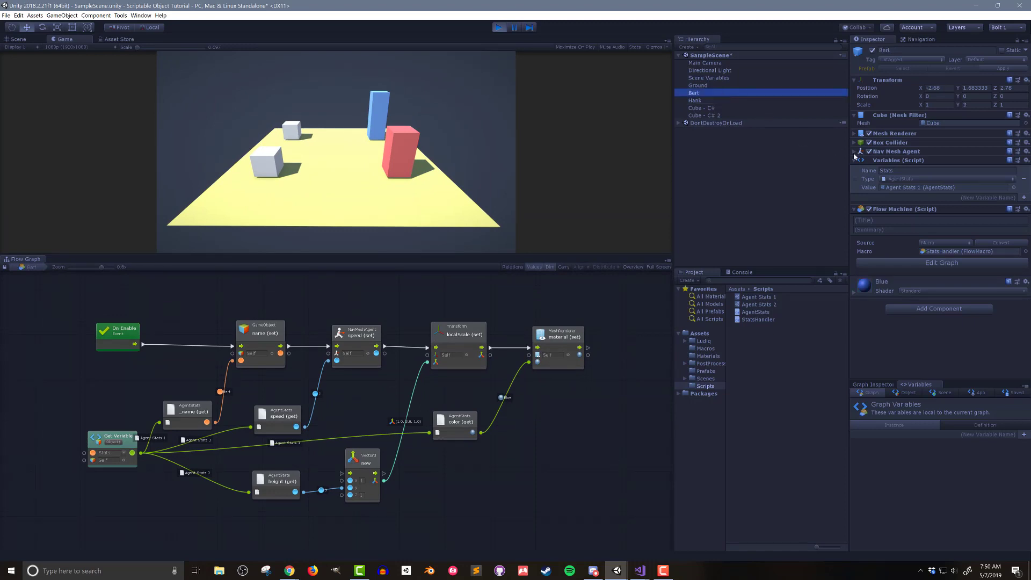
left_click(854, 152)
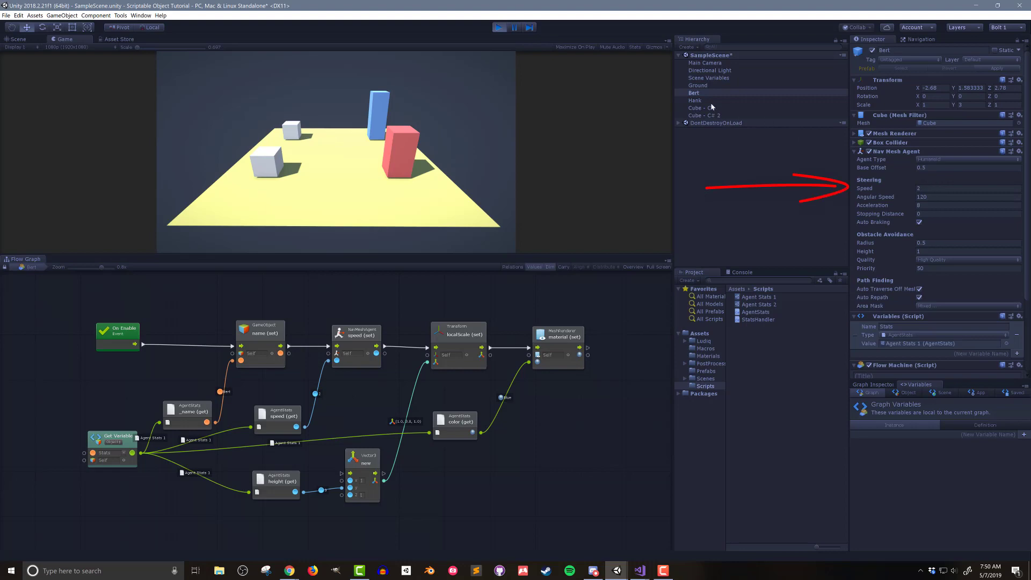
left_click(695, 100)
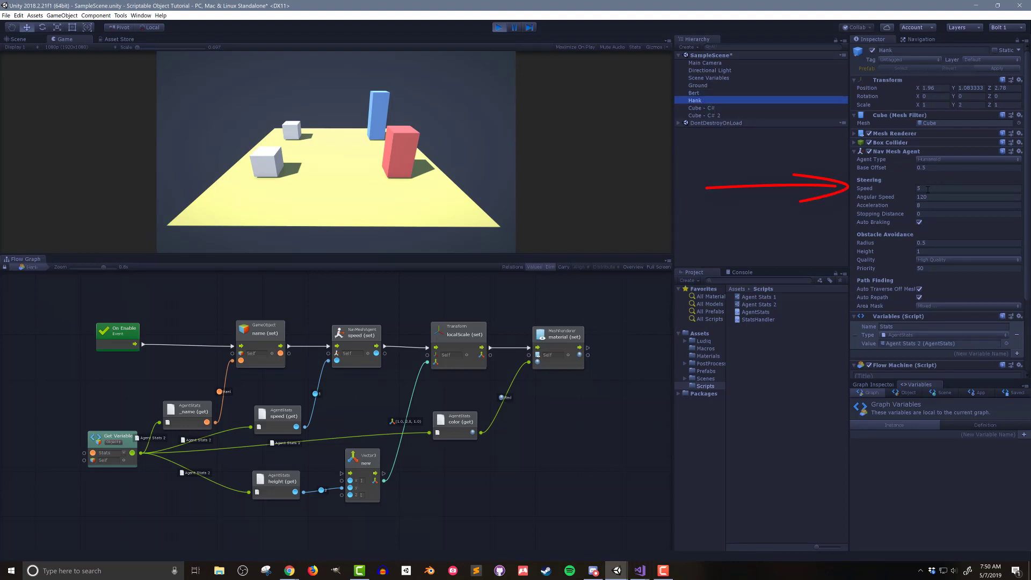